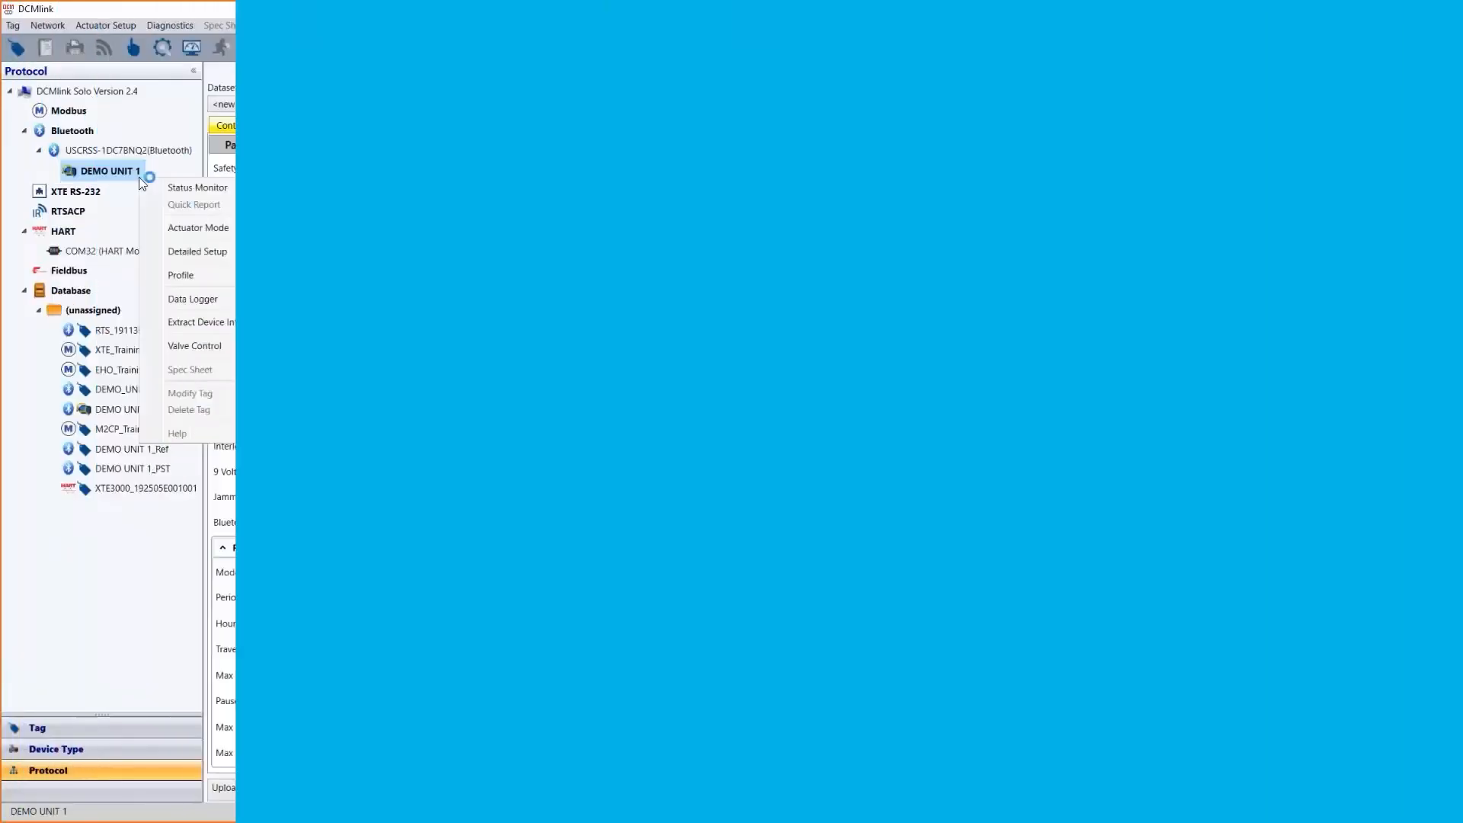
# Step: Open the PST Curve window for DEMO UNIT 1 from its Profile context menu
pyautogui.click(197, 251)
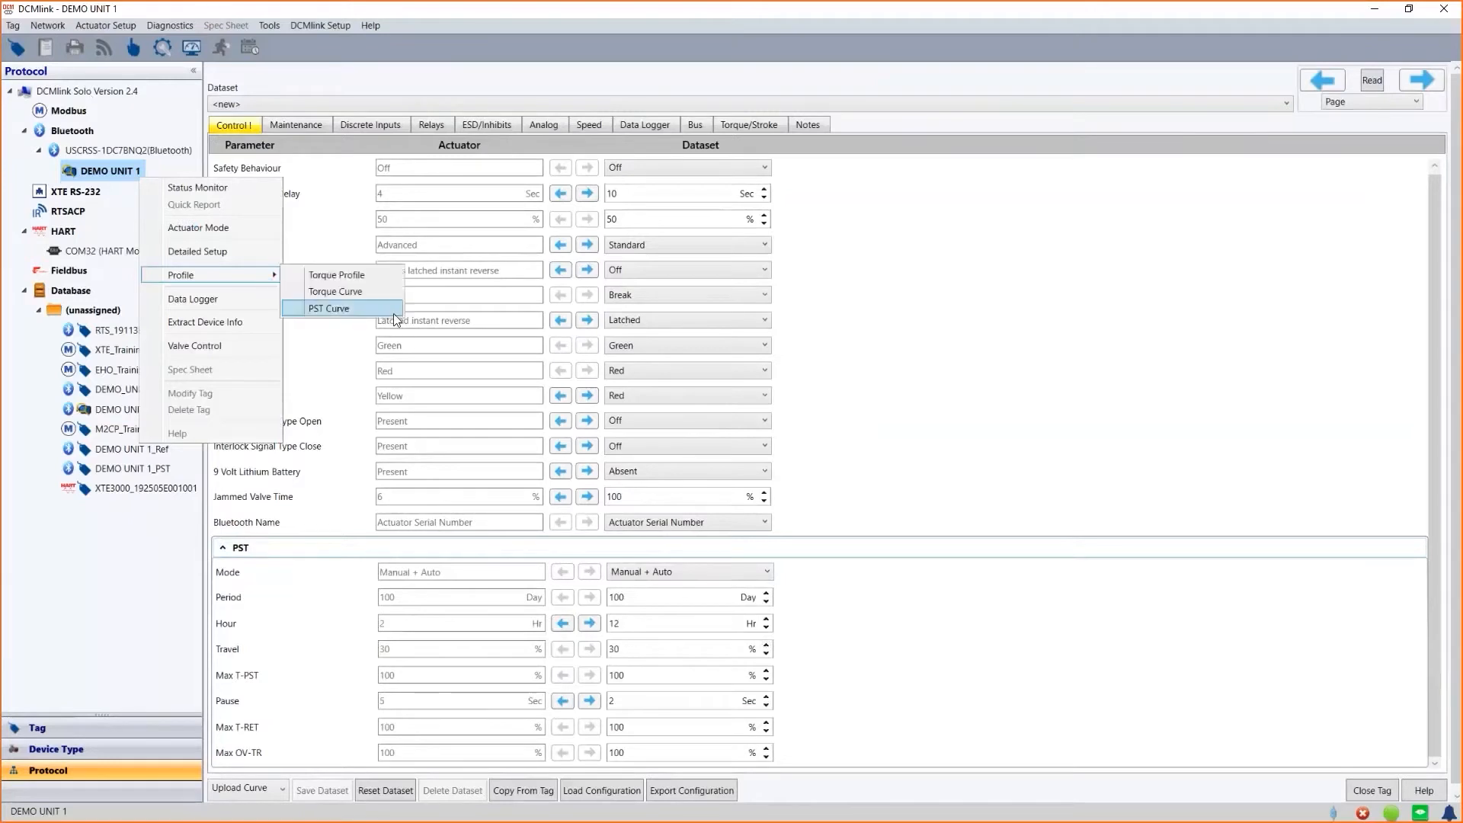
pyautogui.click(327, 307)
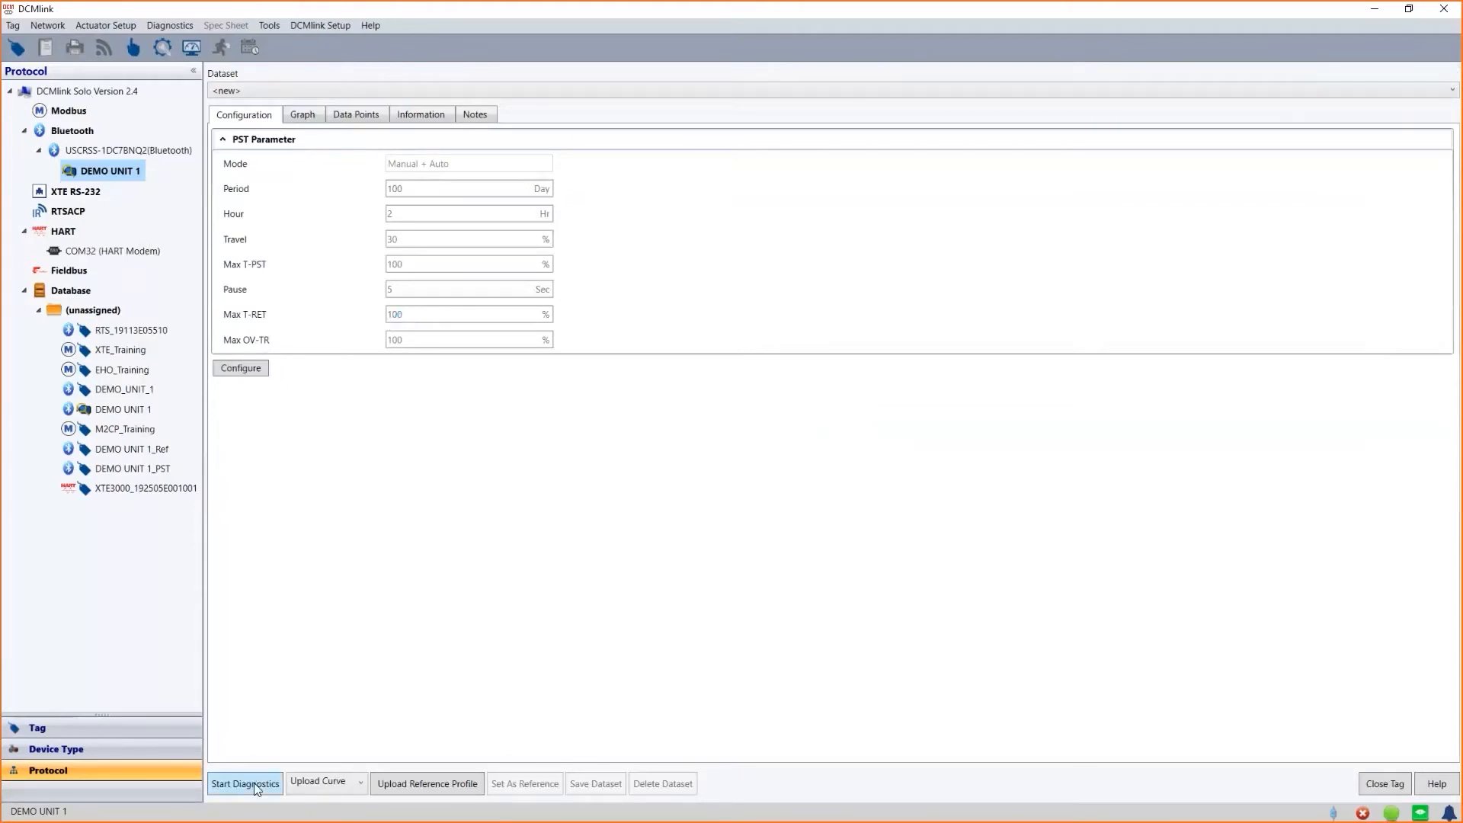
# Step: Start a PST Normal diagnostic on DEMO UNIT 1 via Start Diagnostics
pyautogui.click(361, 782)
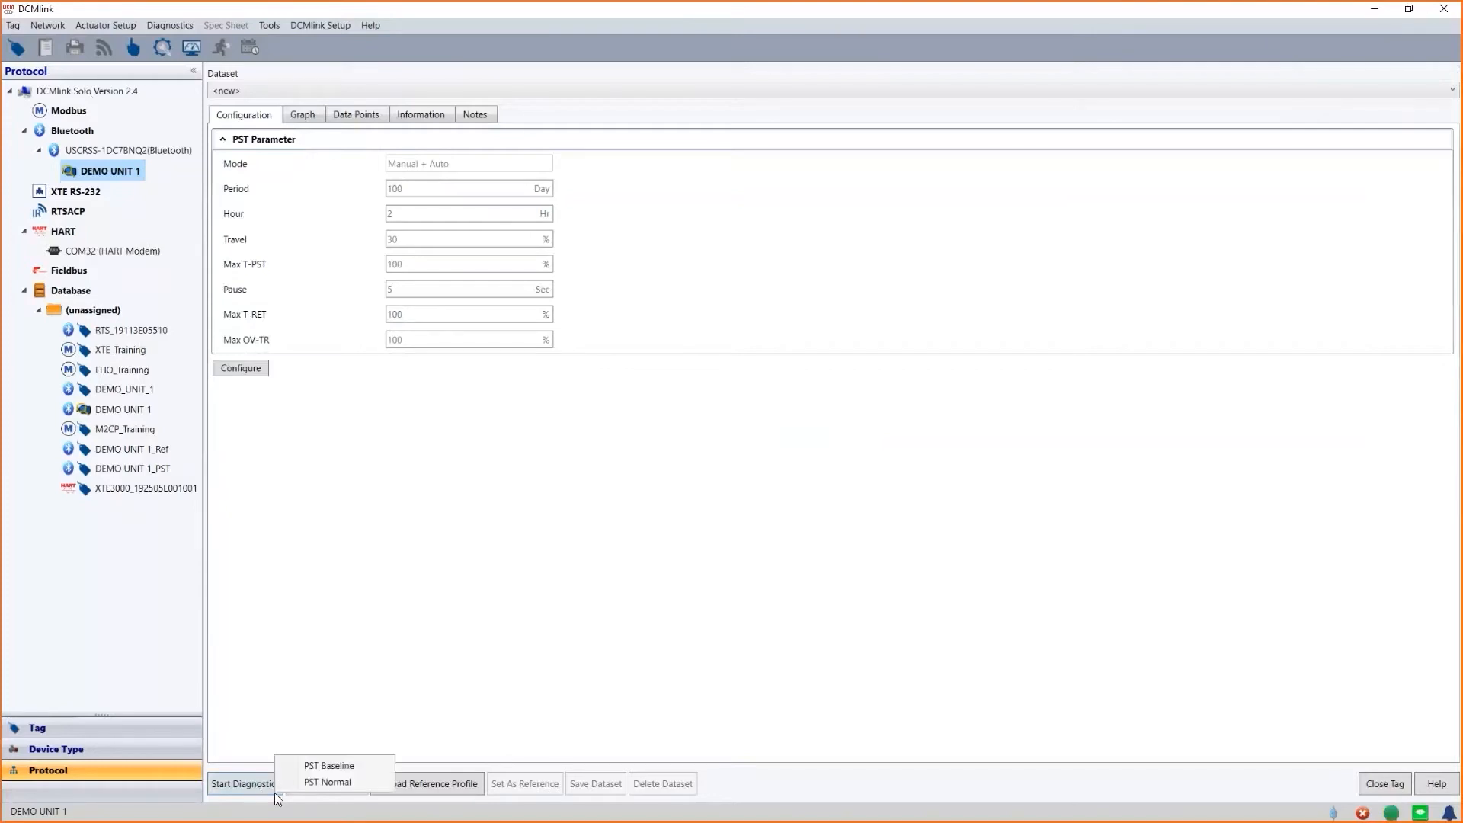
pyautogui.moveTo(329, 765)
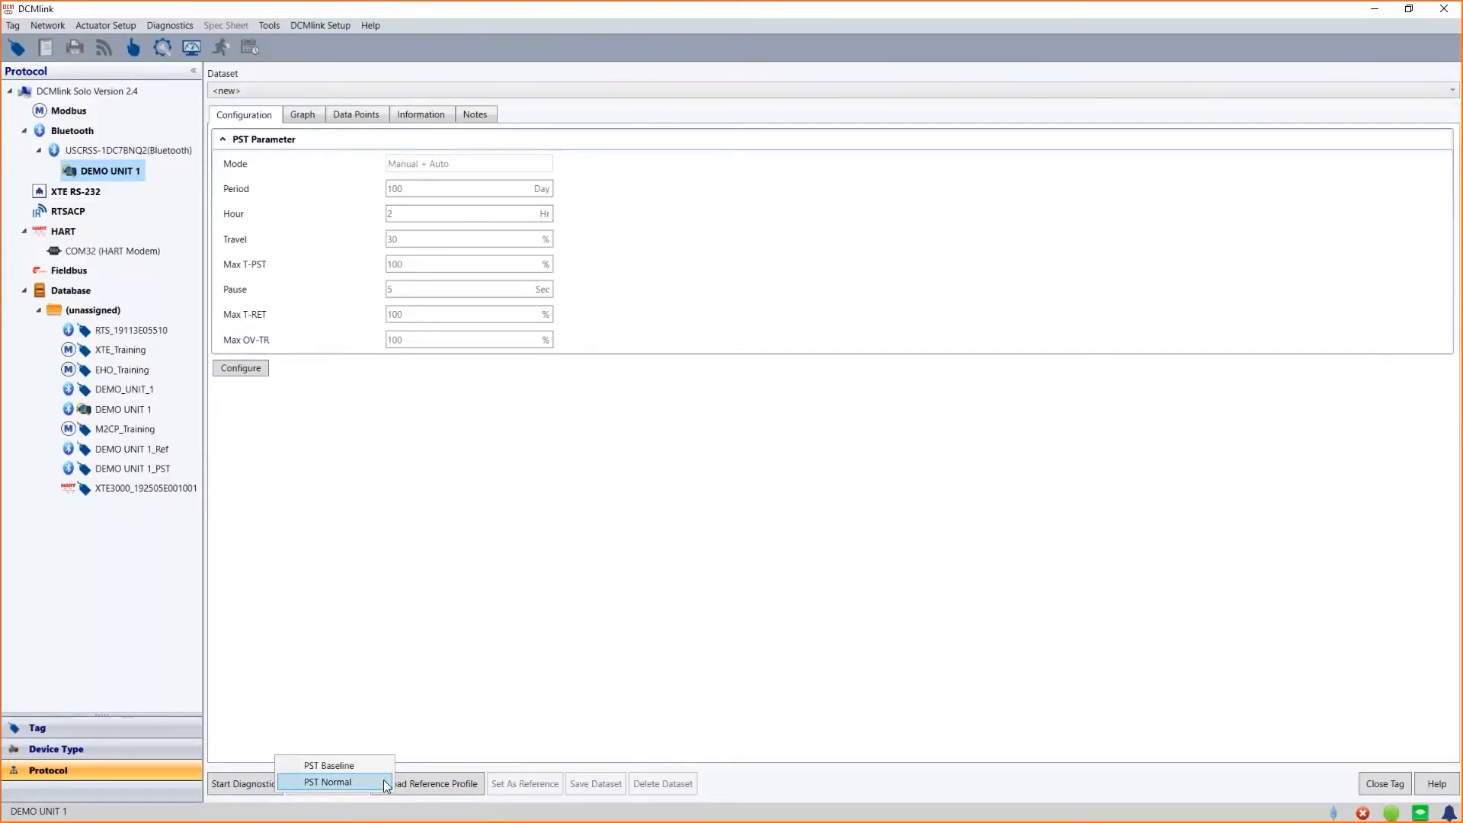
pyautogui.click(327, 781)
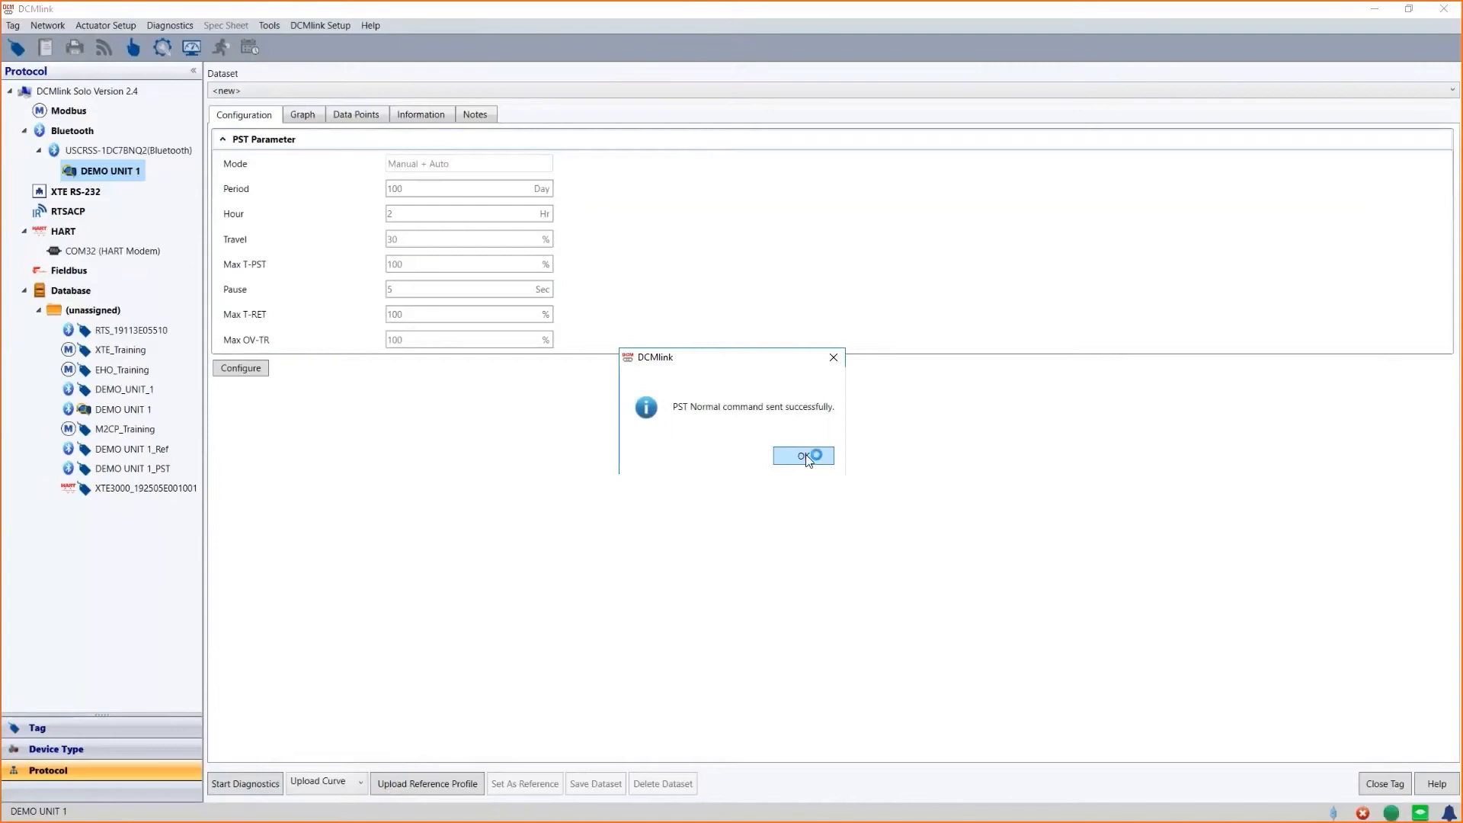
# Step: Acknowledge the sent-command confirmation and browse the Upload Curve list over the empty graph
pyautogui.click(798, 456)
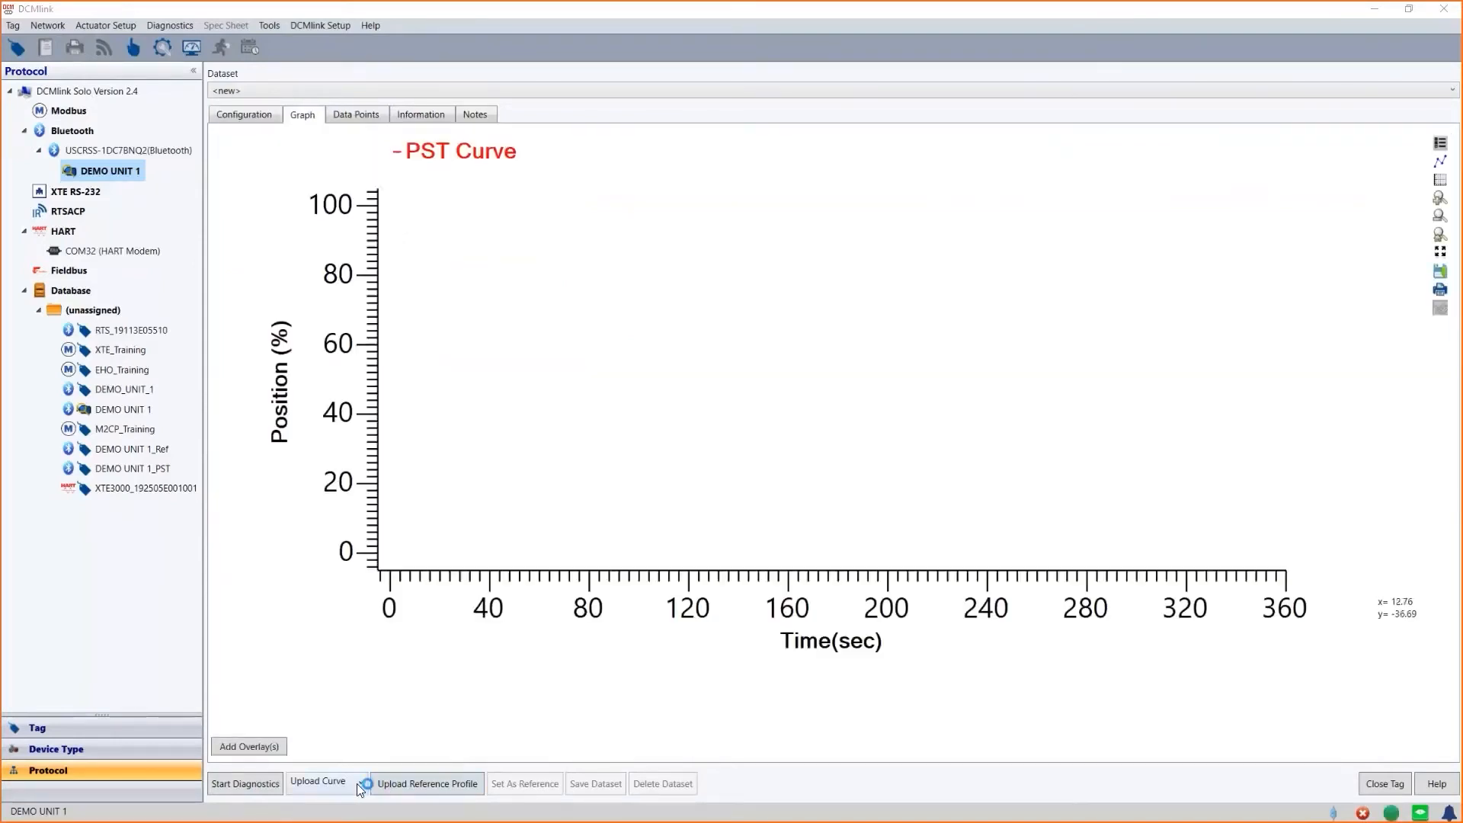
pyautogui.click(360, 781)
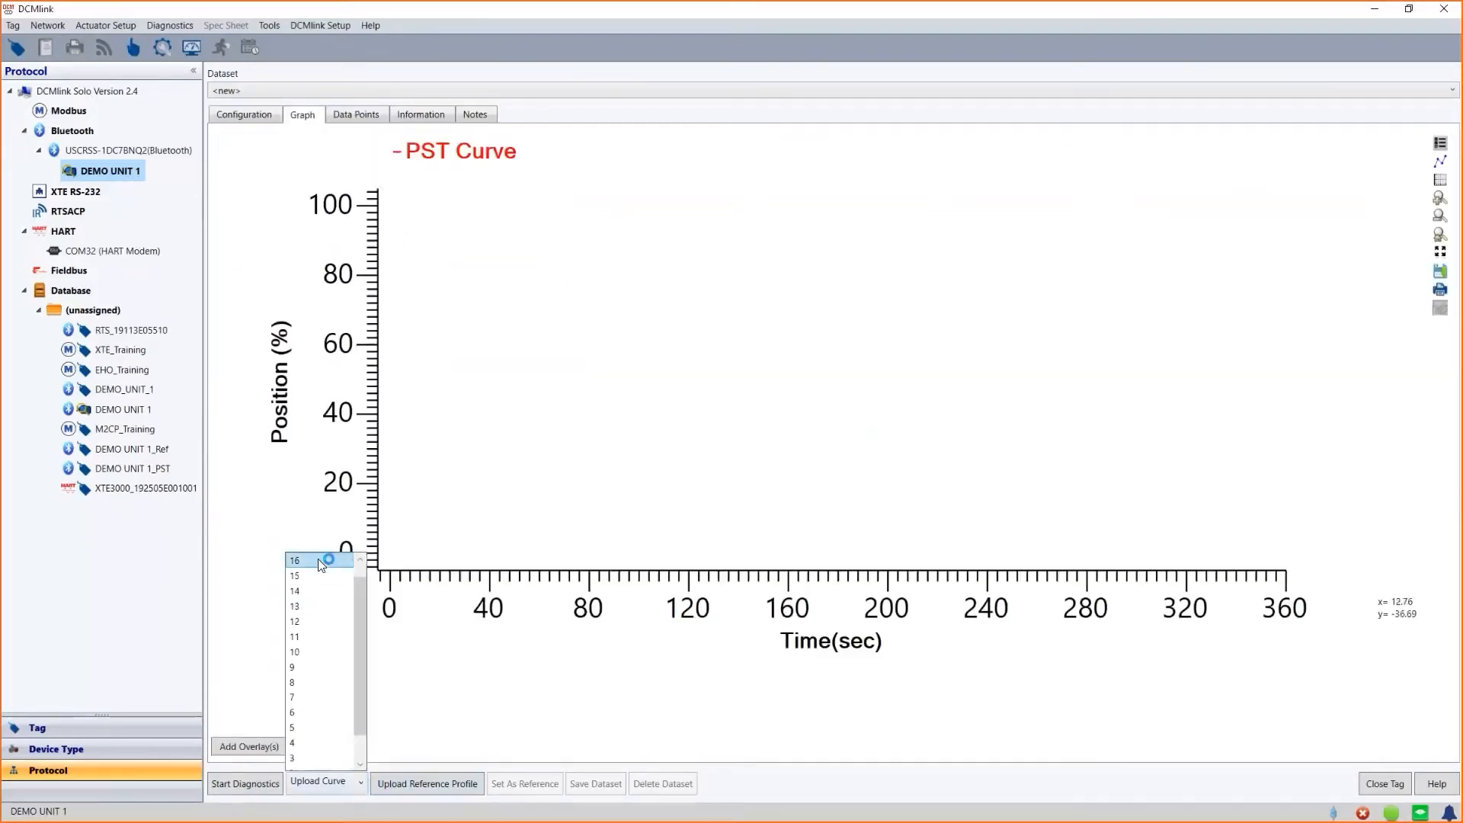
pyautogui.moveTo(325, 574)
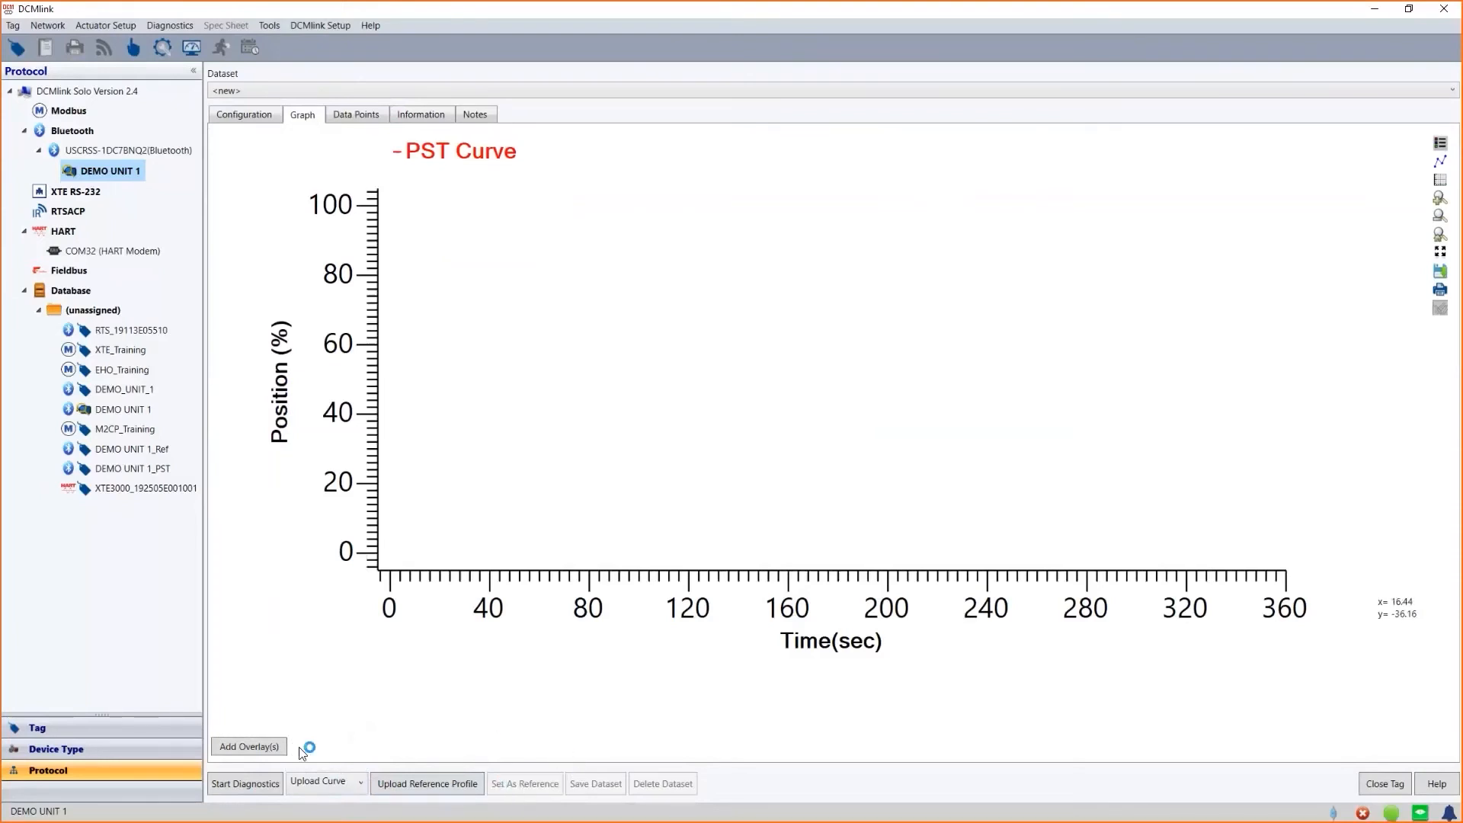
pyautogui.moveTo(249, 745)
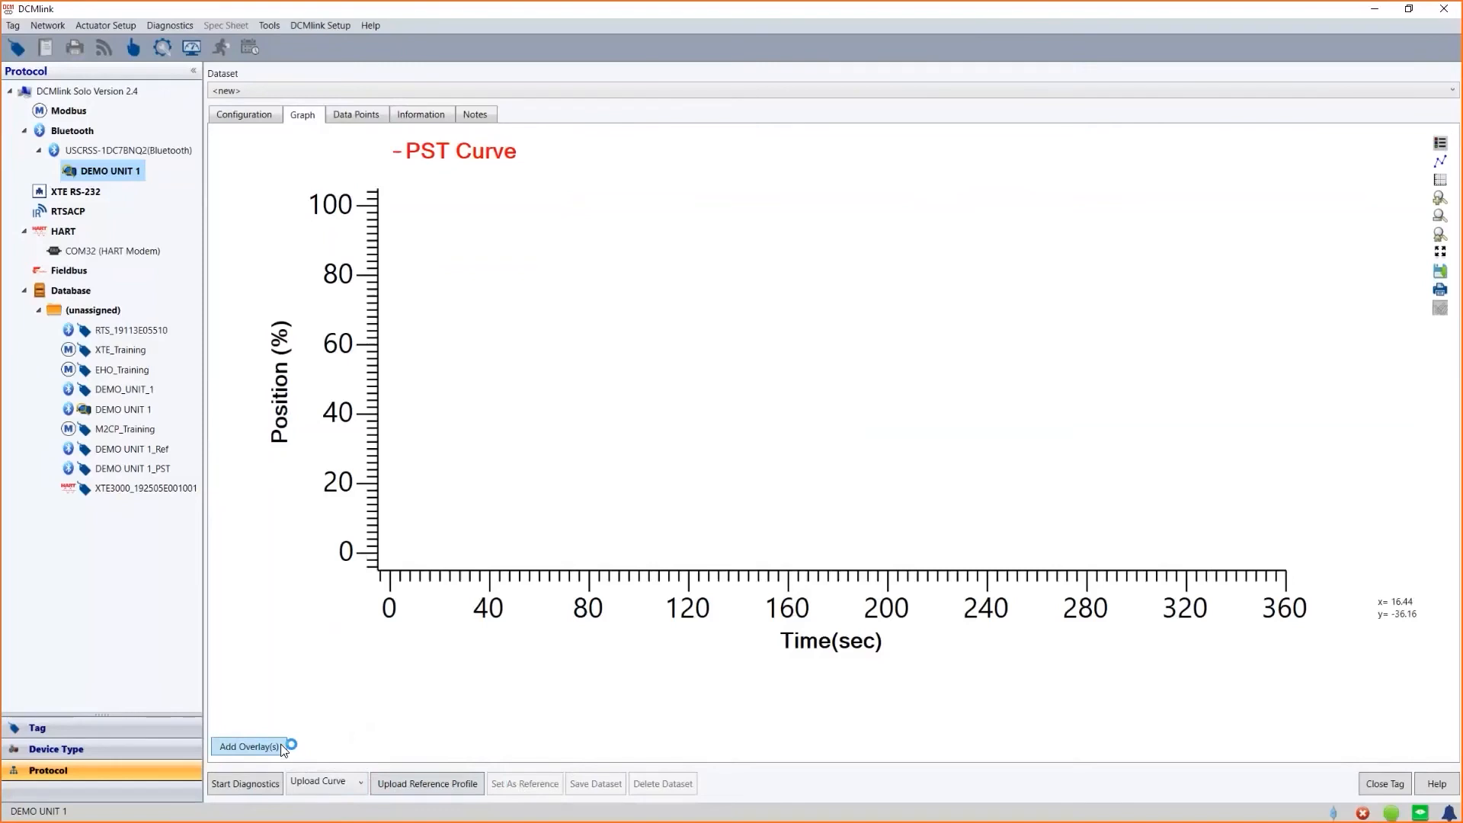
pyautogui.moveTo(371, 745)
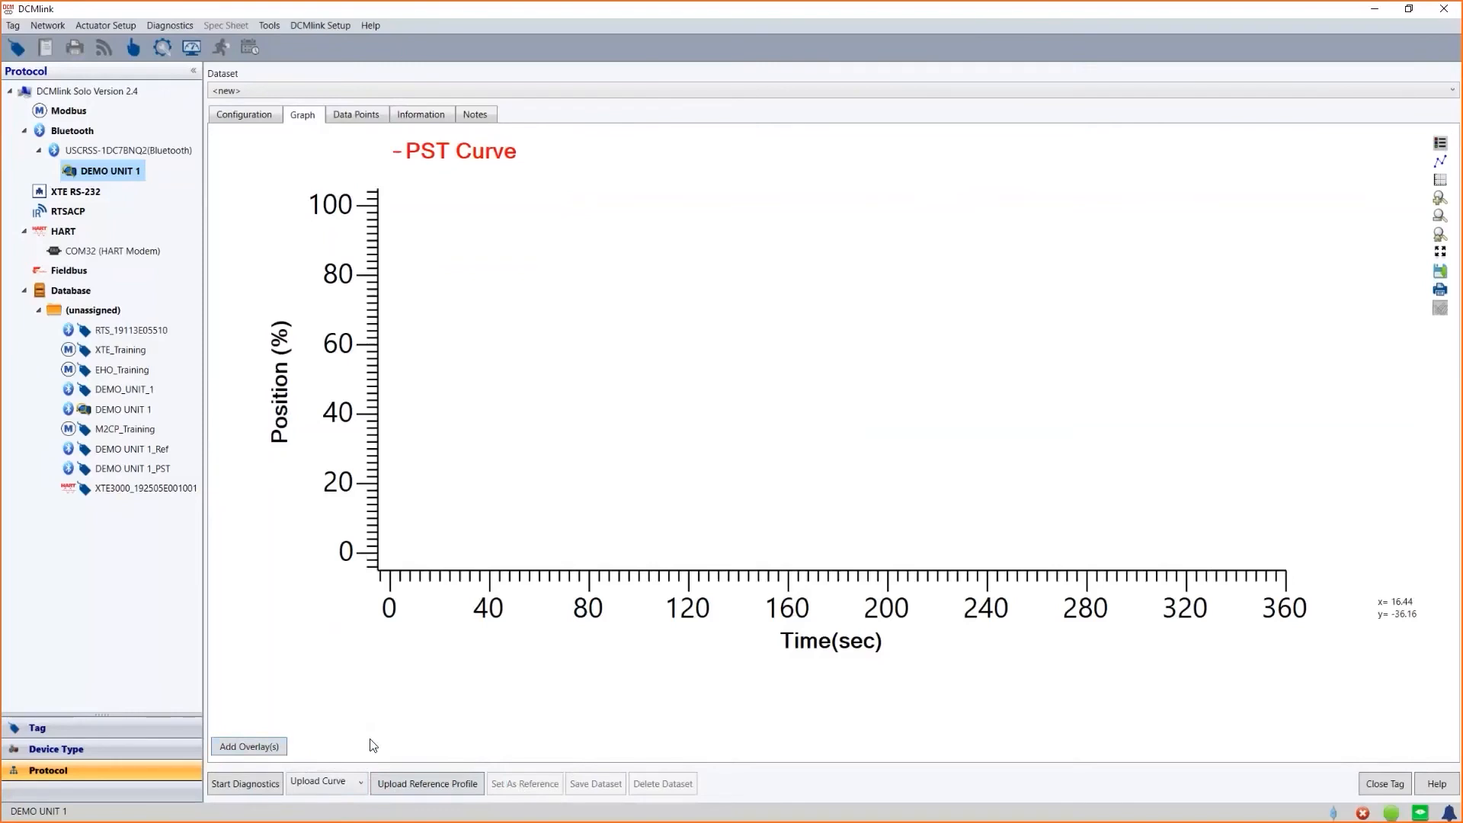